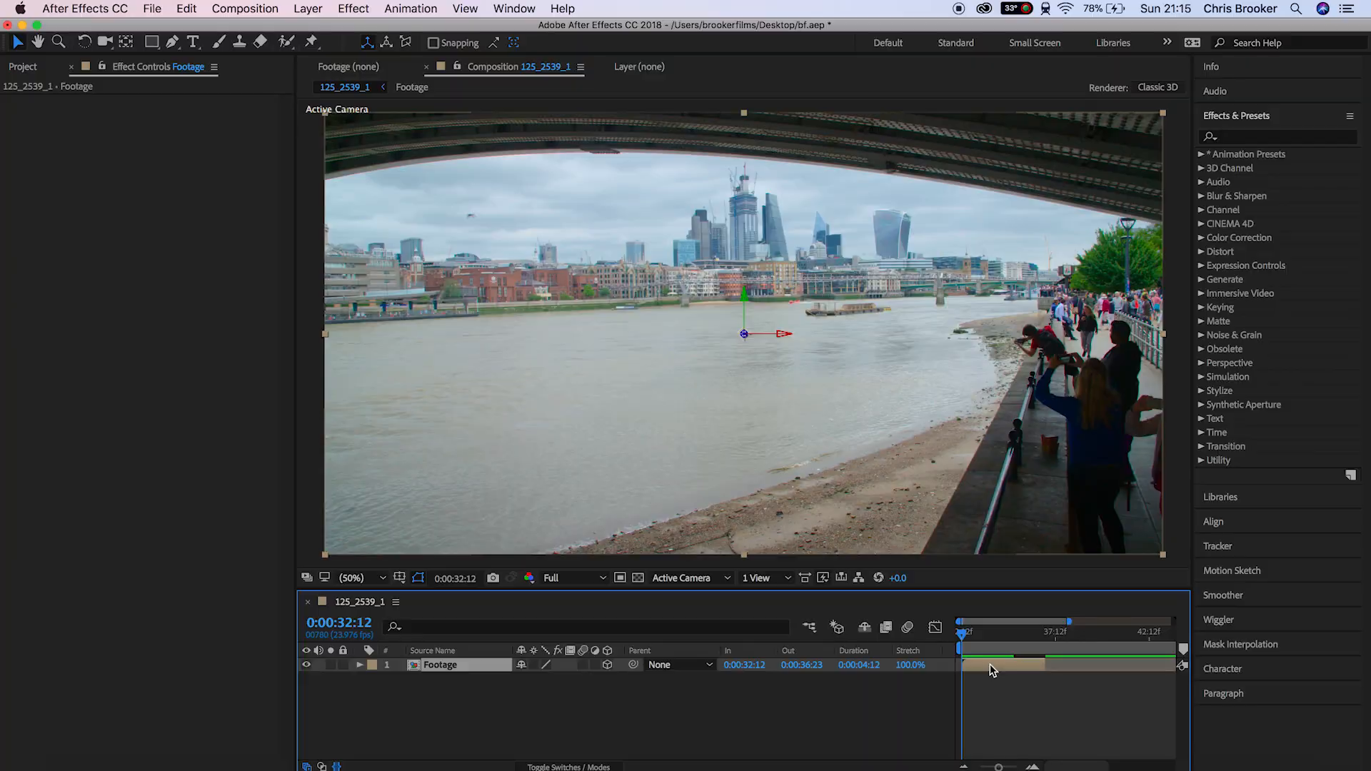
Select the Footage layer and begin a Track Motion on it from the Tracker panel.
left_click(1217, 546)
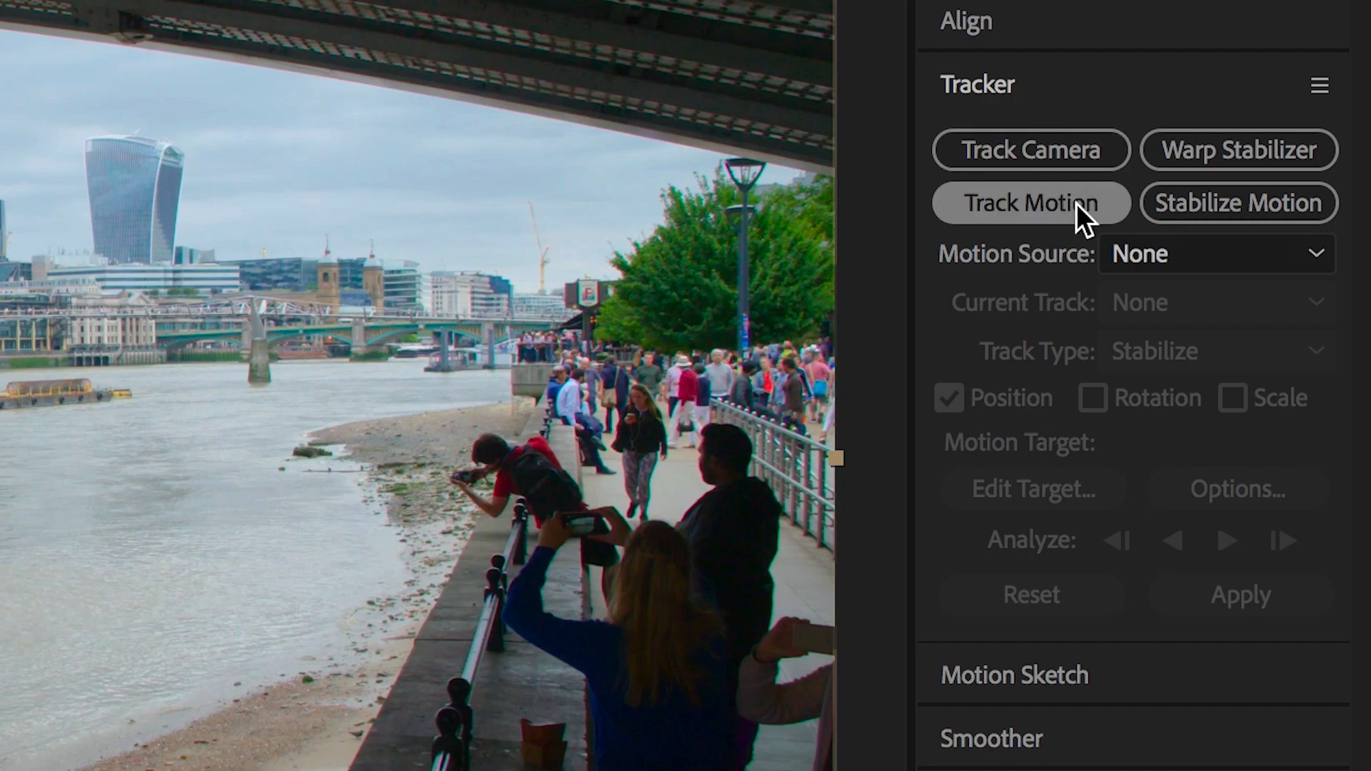
left_click(1031, 202)
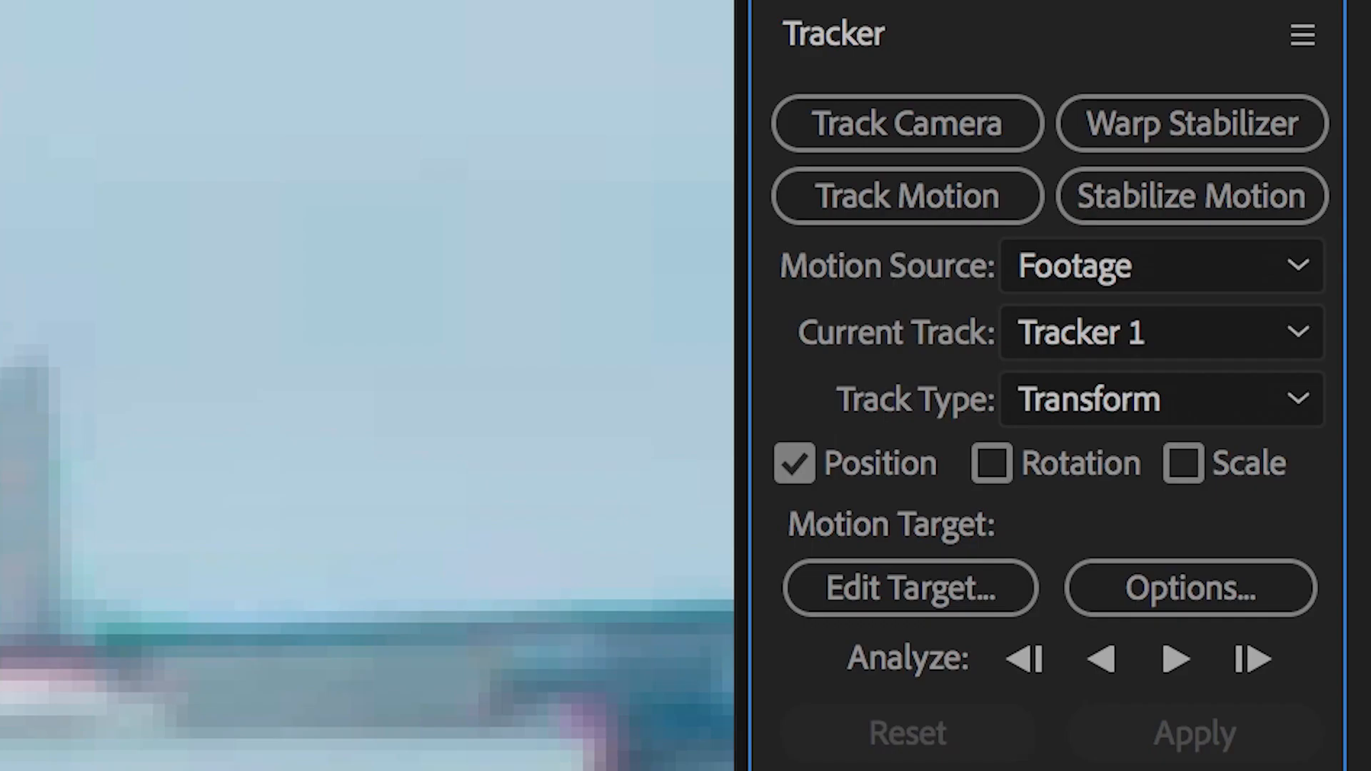
Analyze the track forward through the clip, then set the viewer zoom to 400%.
left_click(1174, 659)
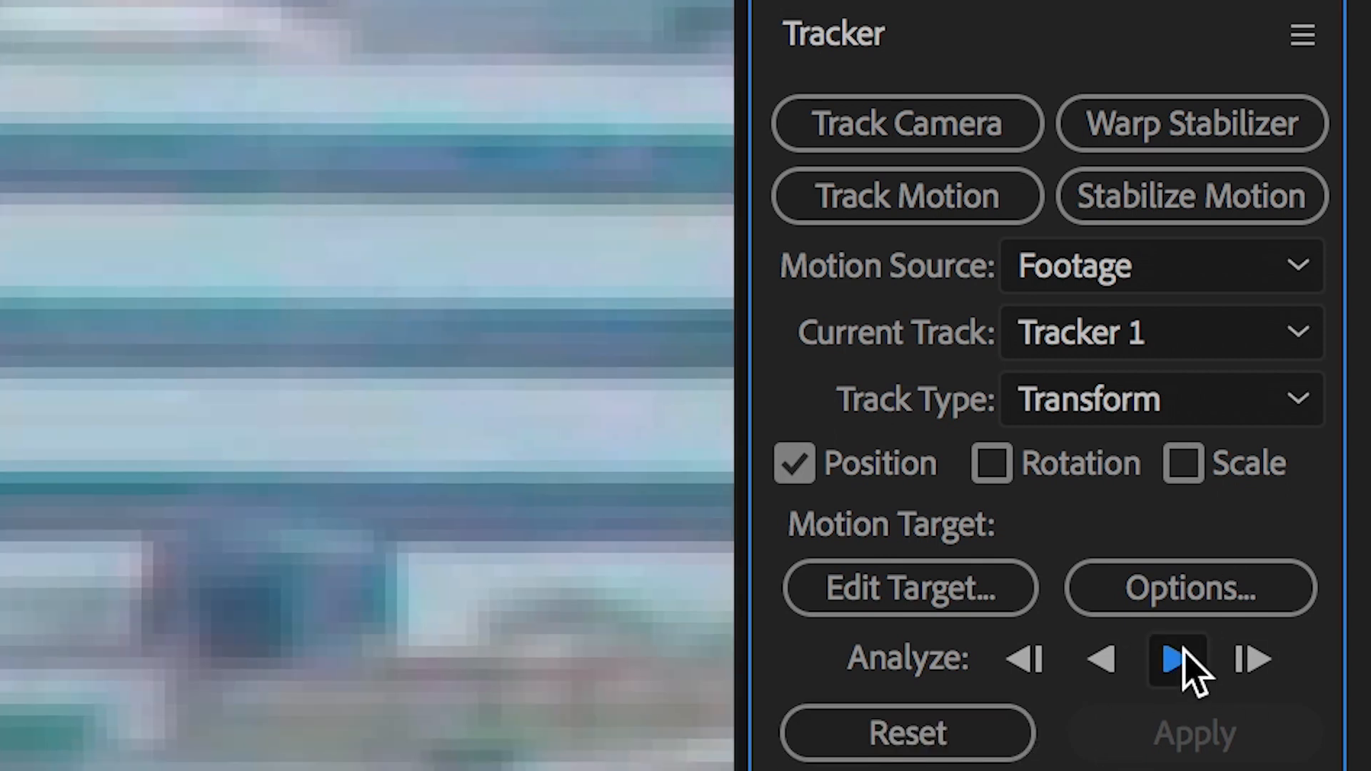
left_click(1175, 660)
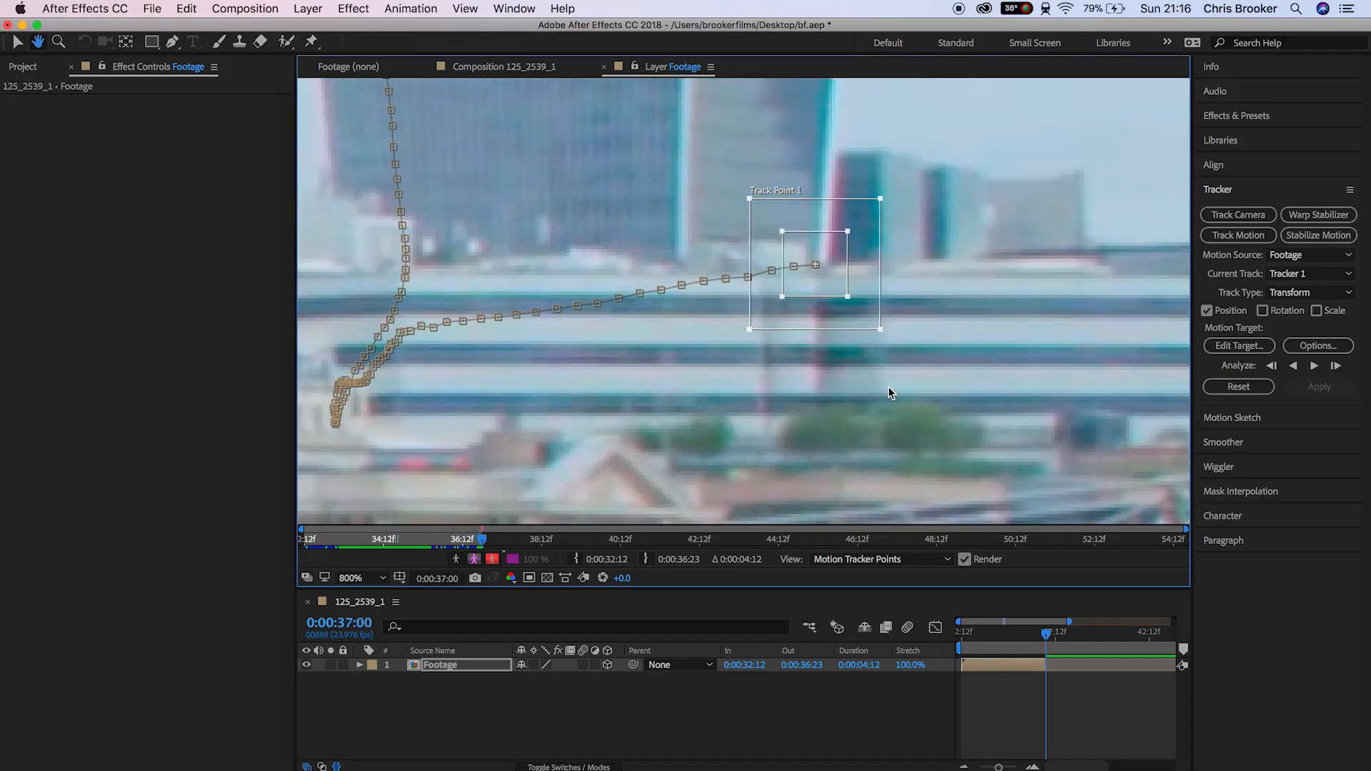
left_click(354, 577)
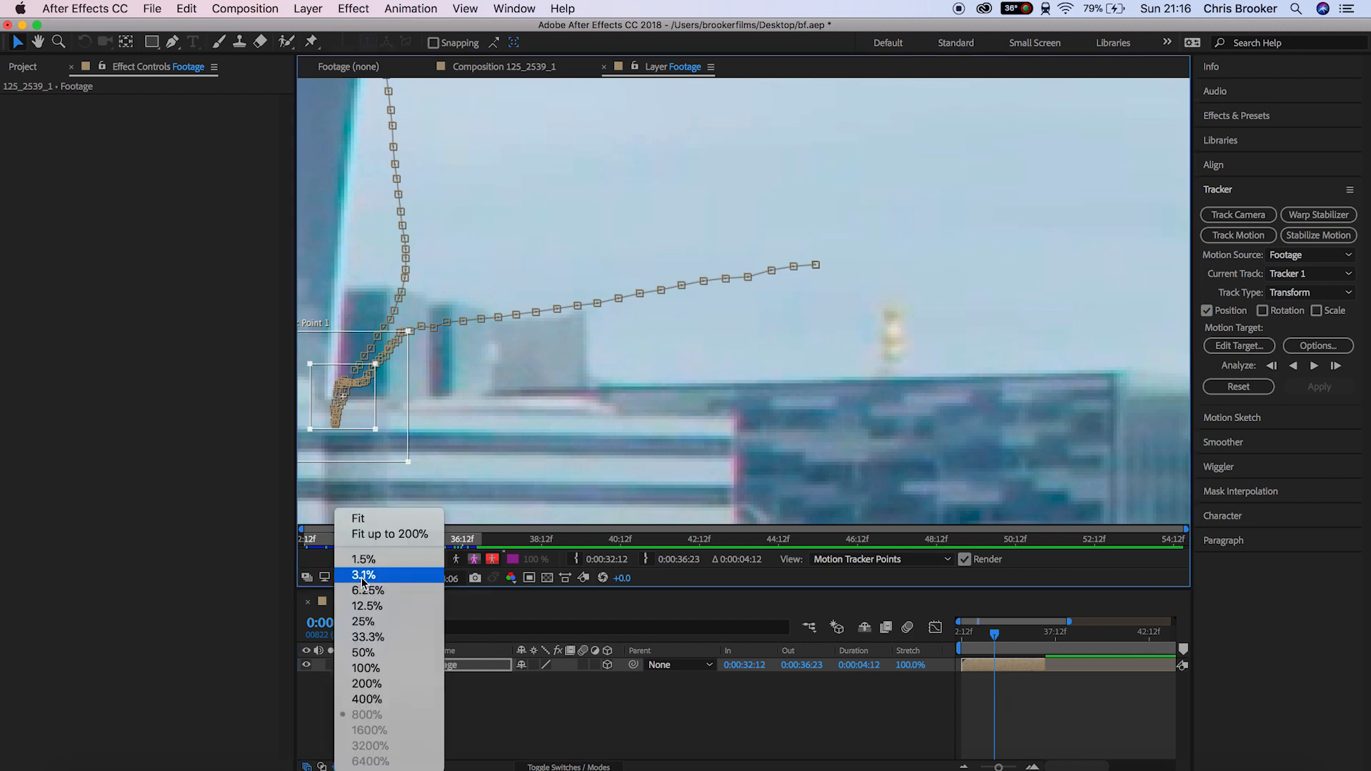
left_click(367, 698)
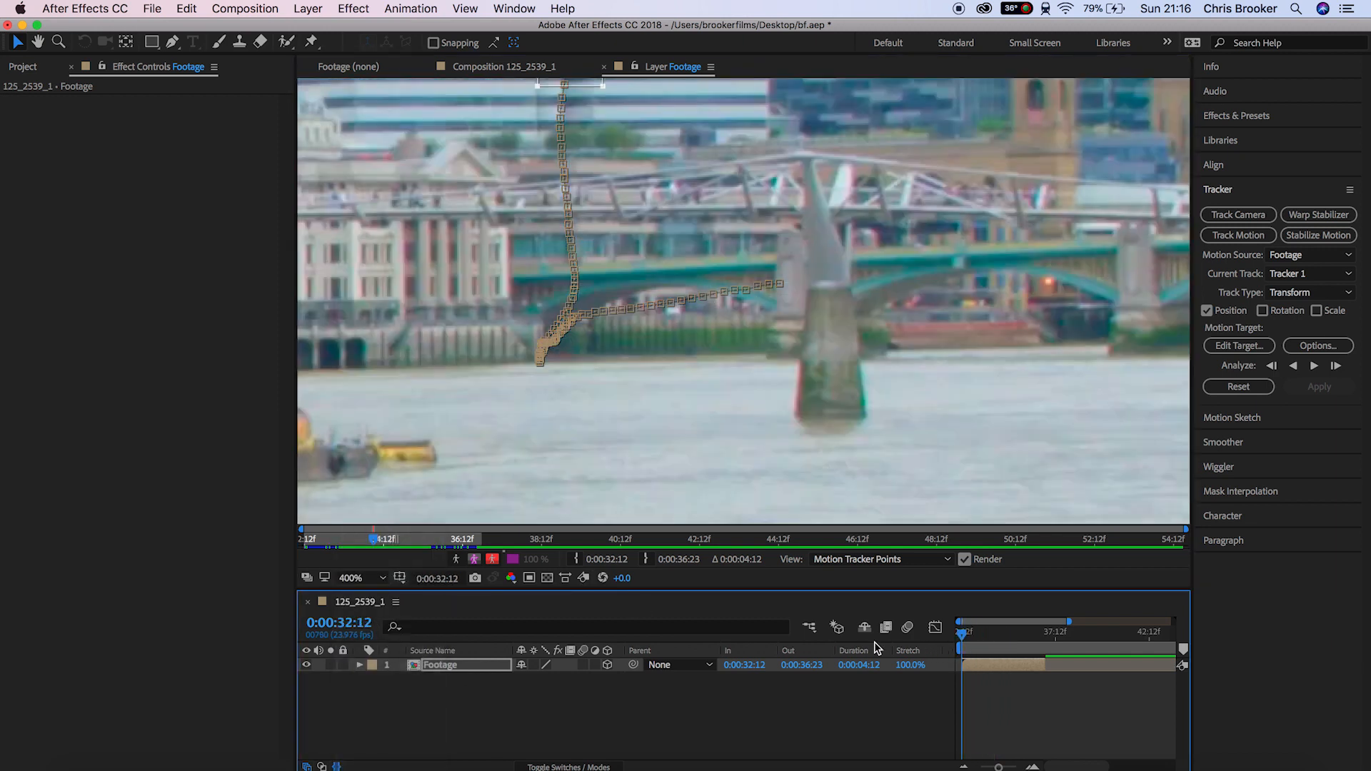
Create a Null Object, set Null 1 as the motion target and apply the track in X and Y.
left_click(354, 577)
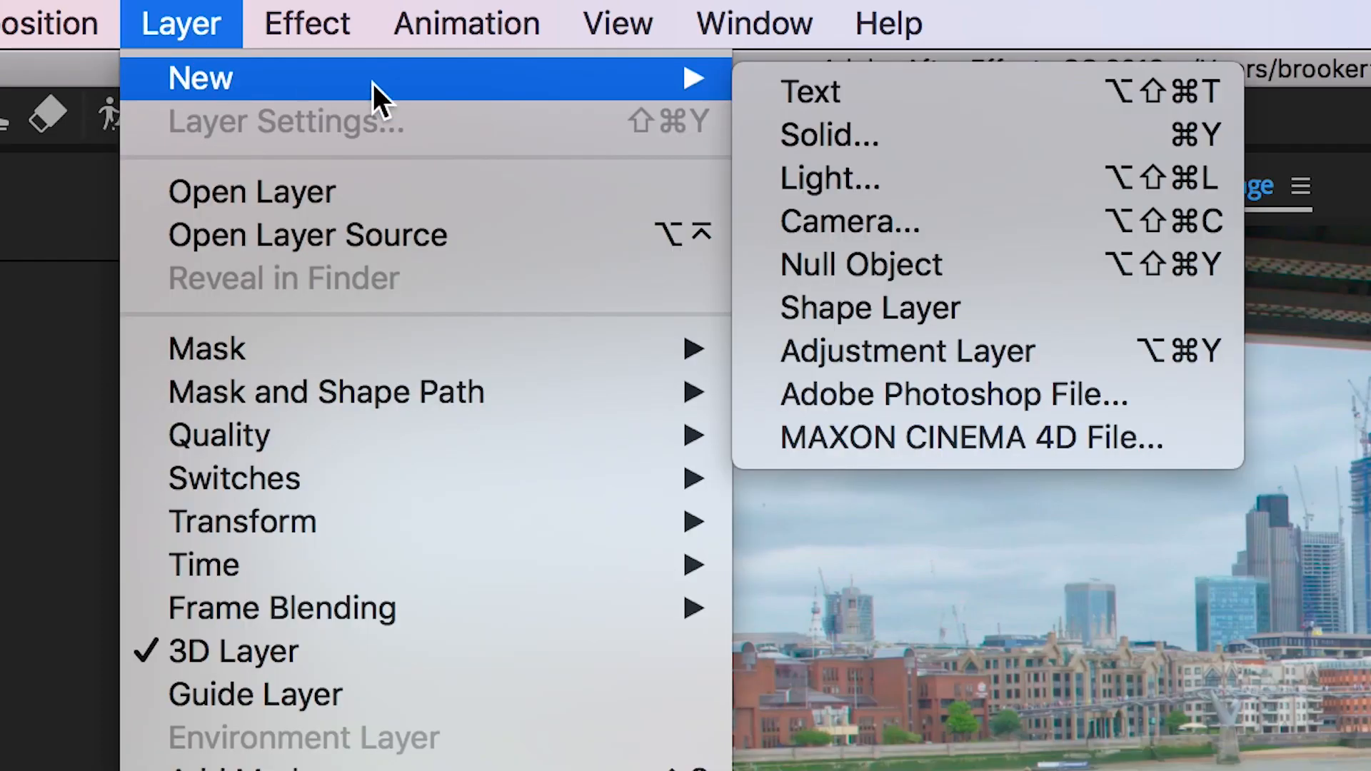
mouse_move(997, 289)
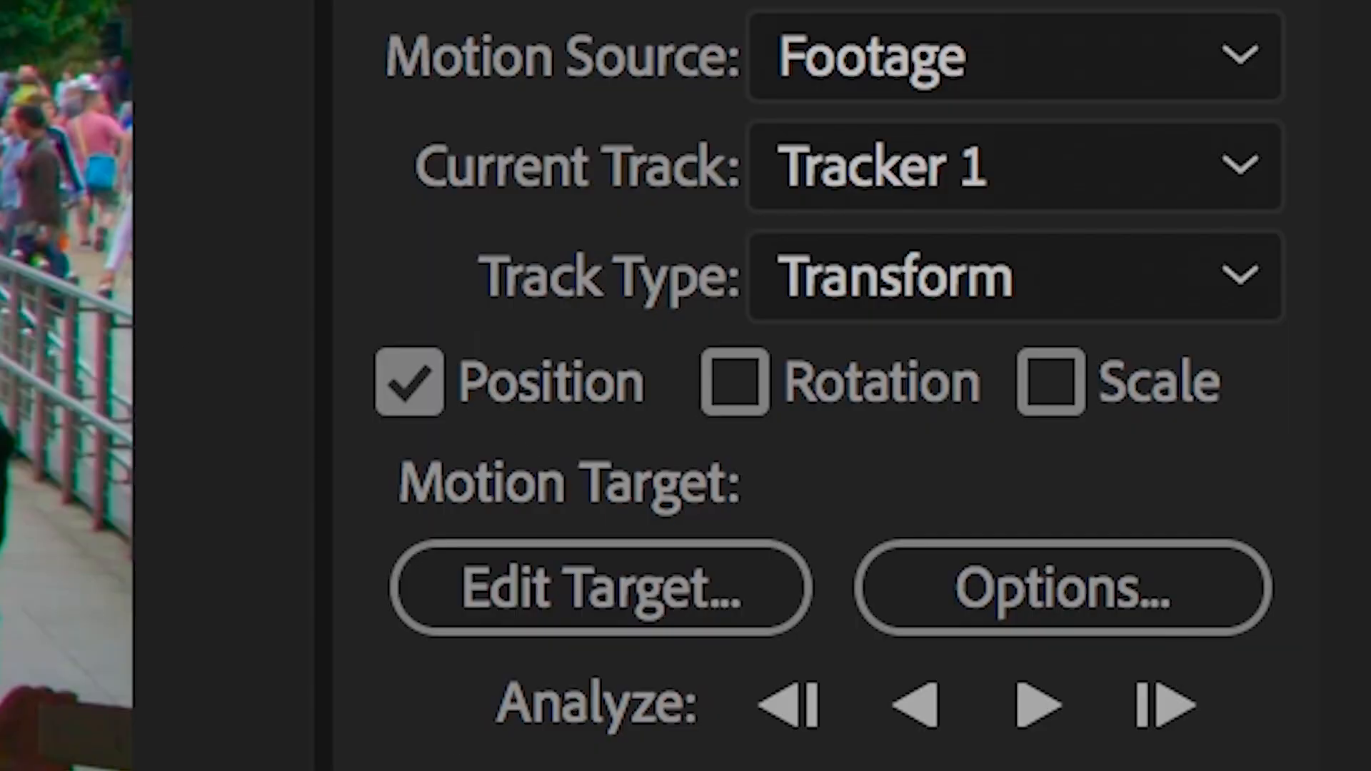
left_click(598, 587)
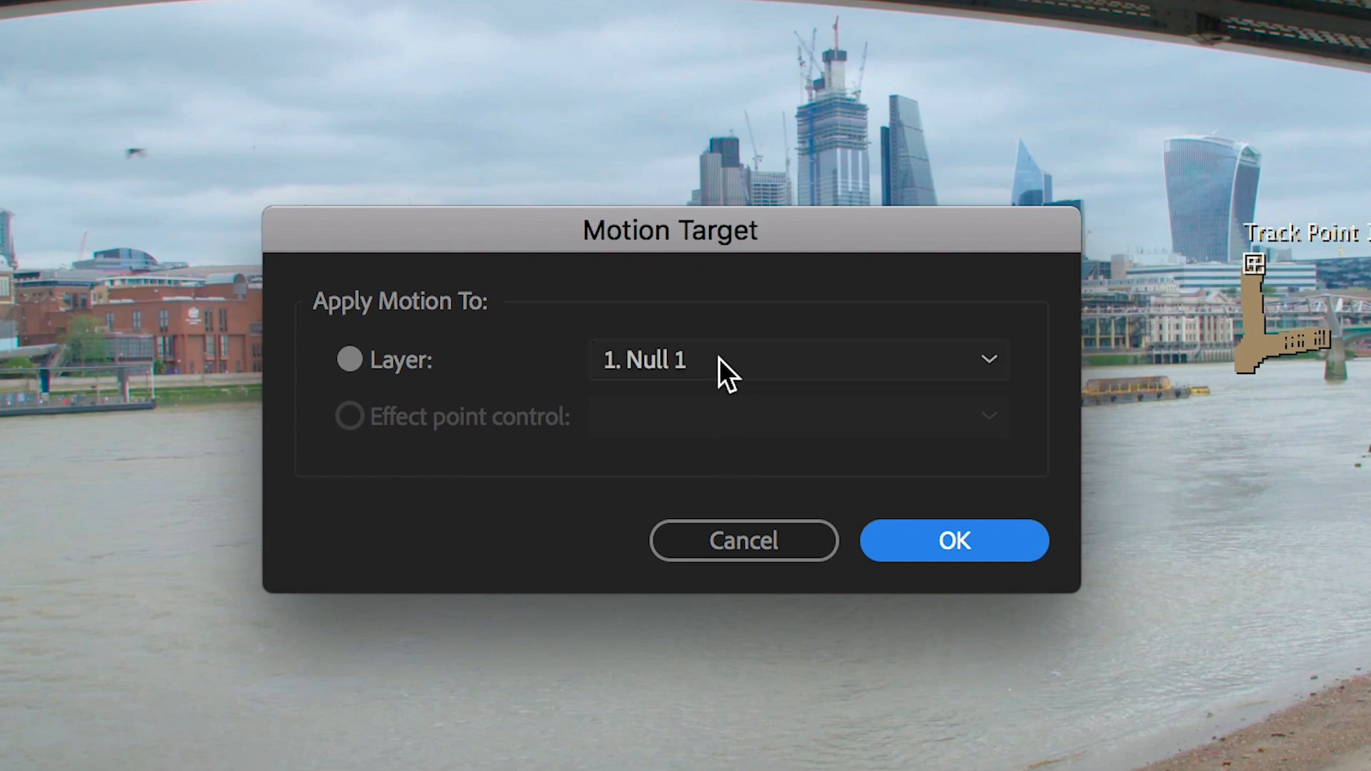
left_click(952, 540)
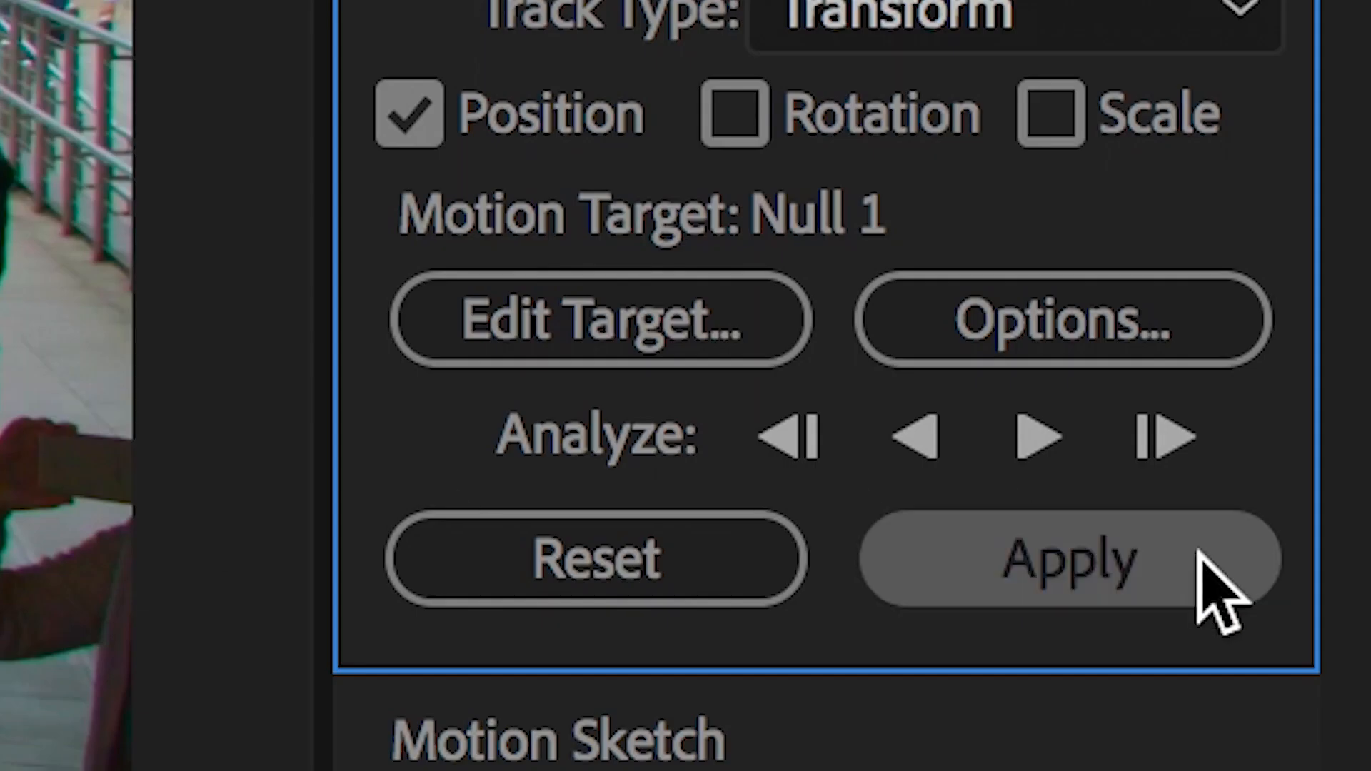
left_click(1059, 558)
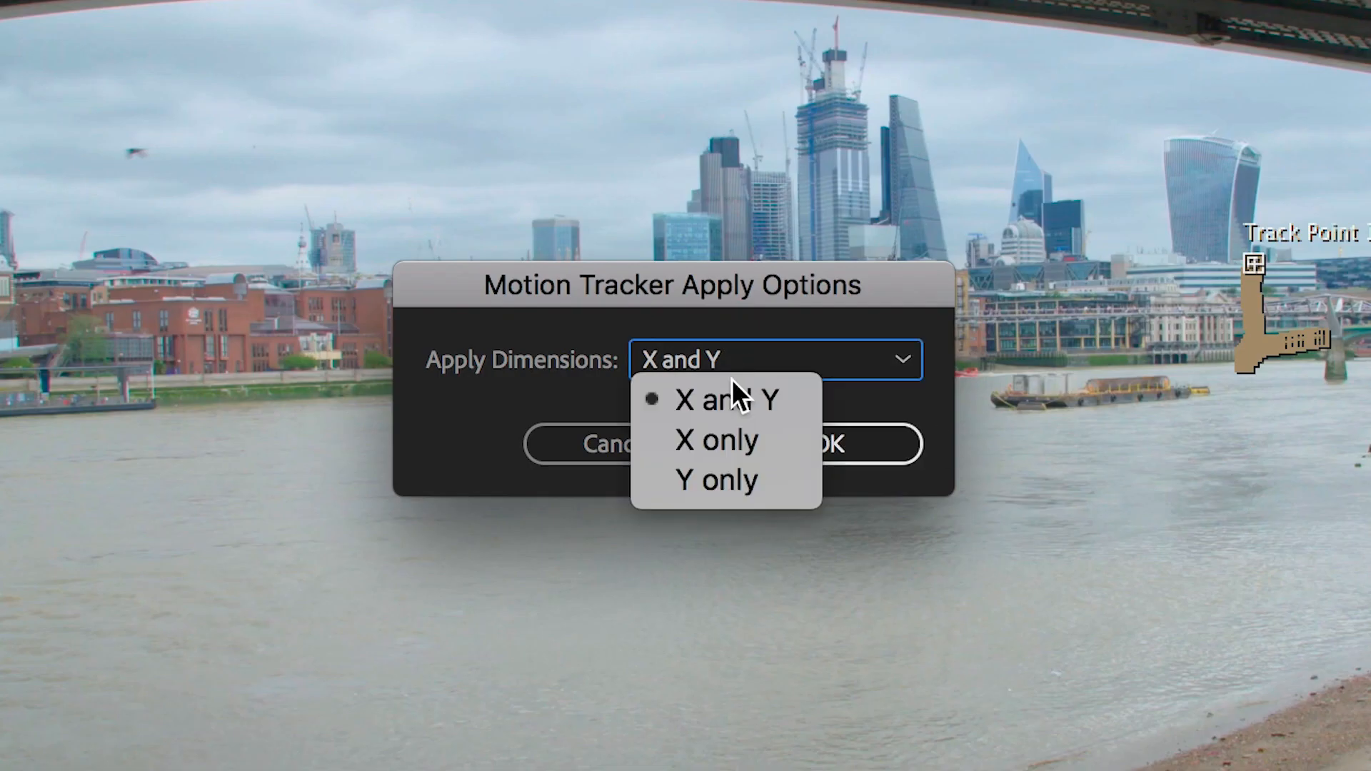
left_click(725, 400)
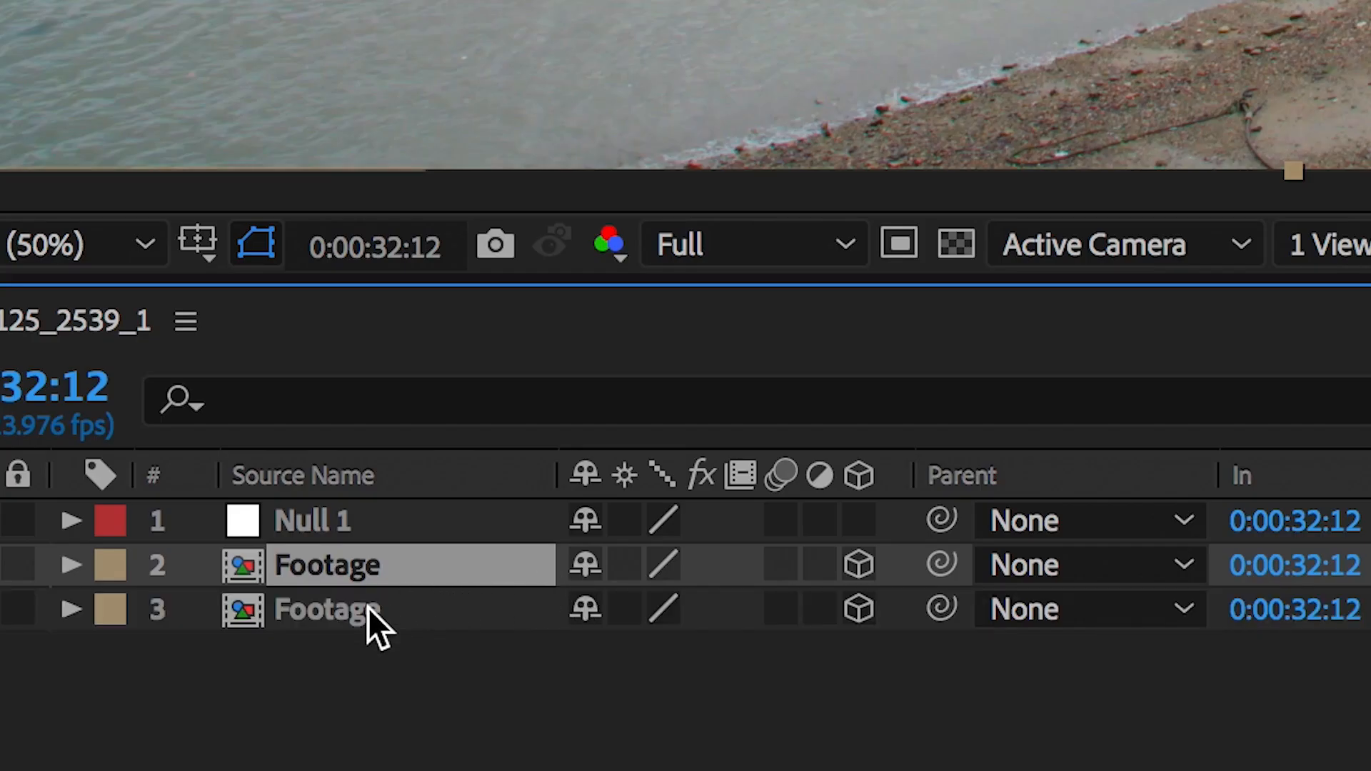
Expand the duplicated Footage layer and enable Time Remapping on it.
left_click(71, 566)
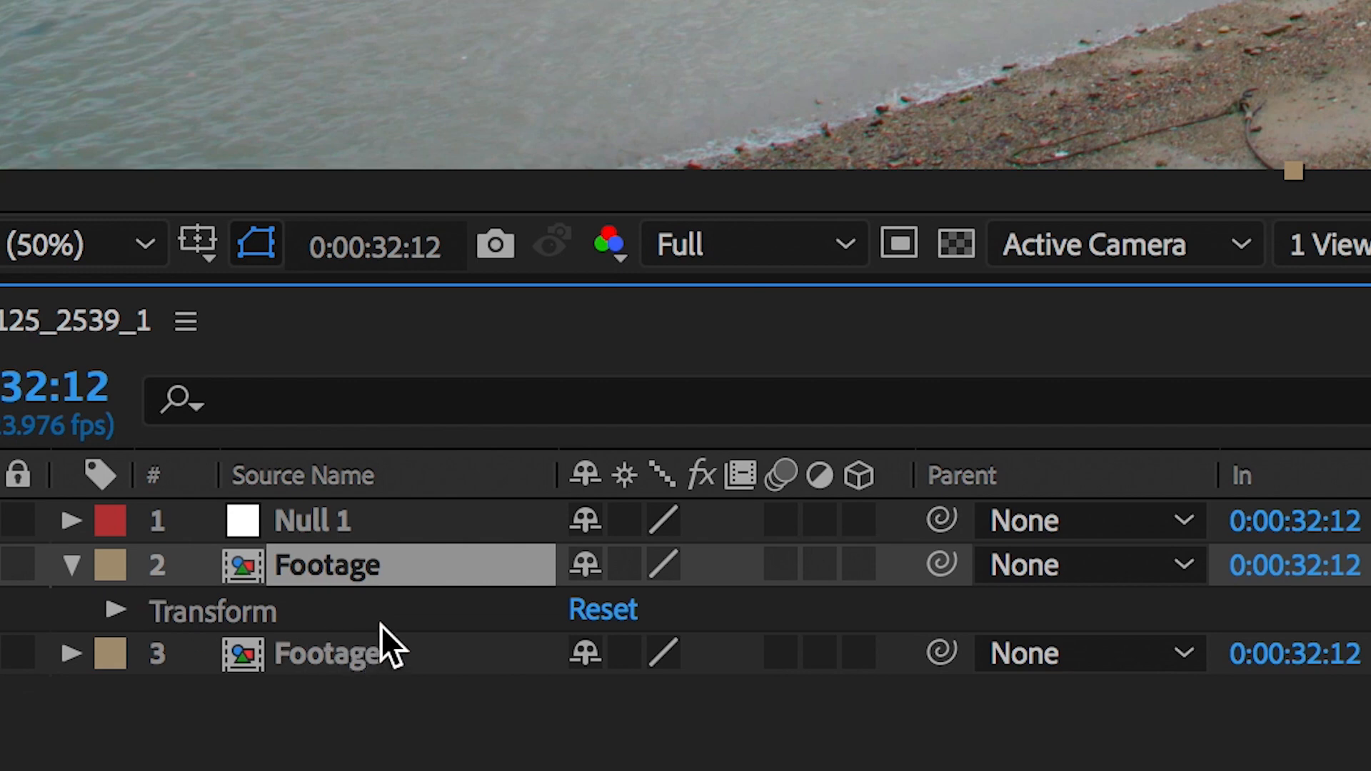
mouse_move(391, 647)
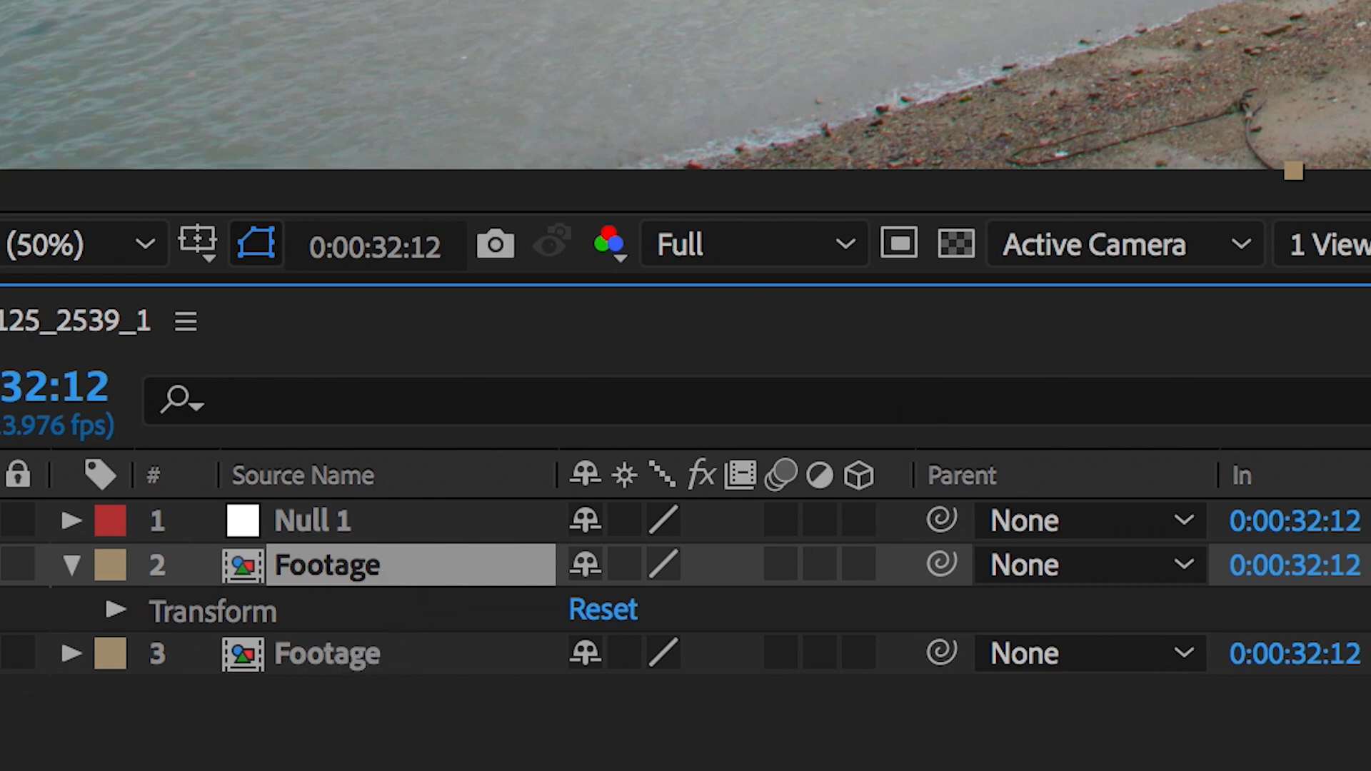
right_click(325, 564)
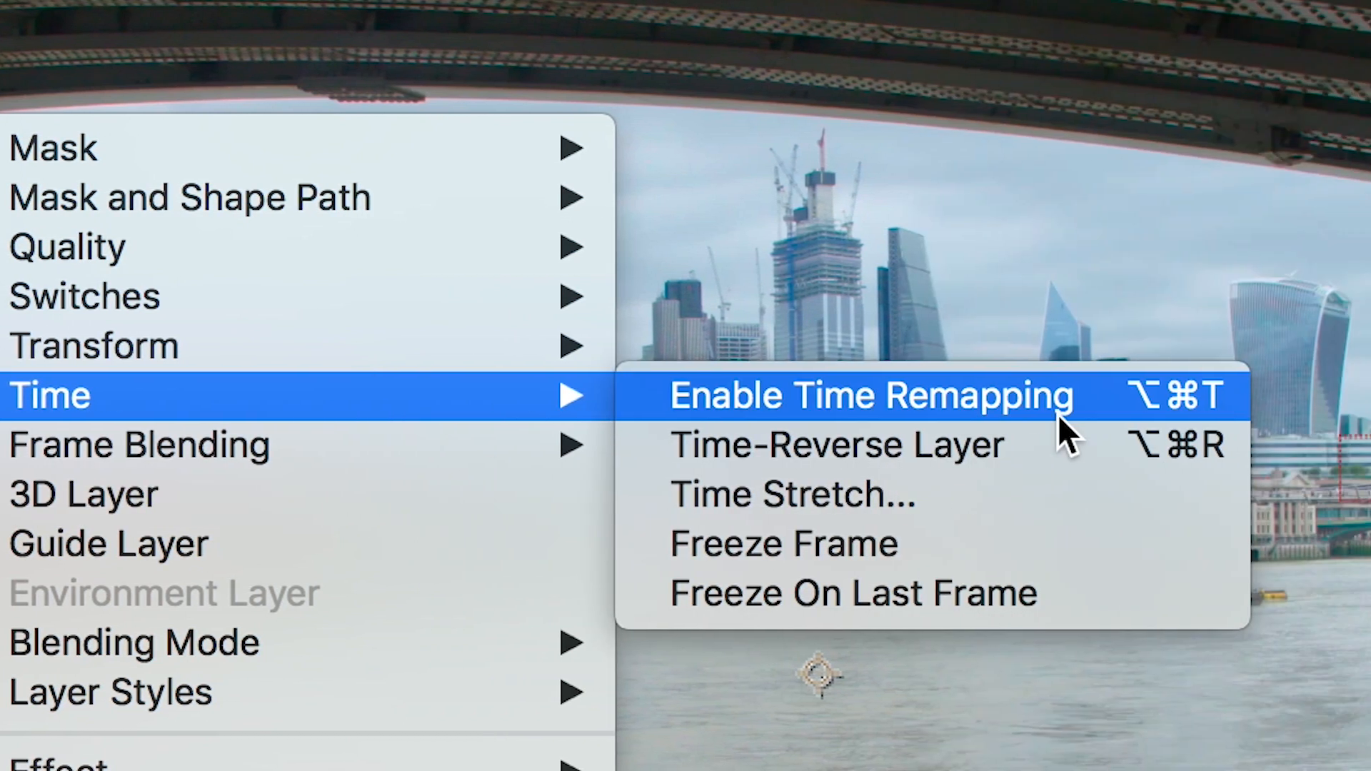
left_click(870, 394)
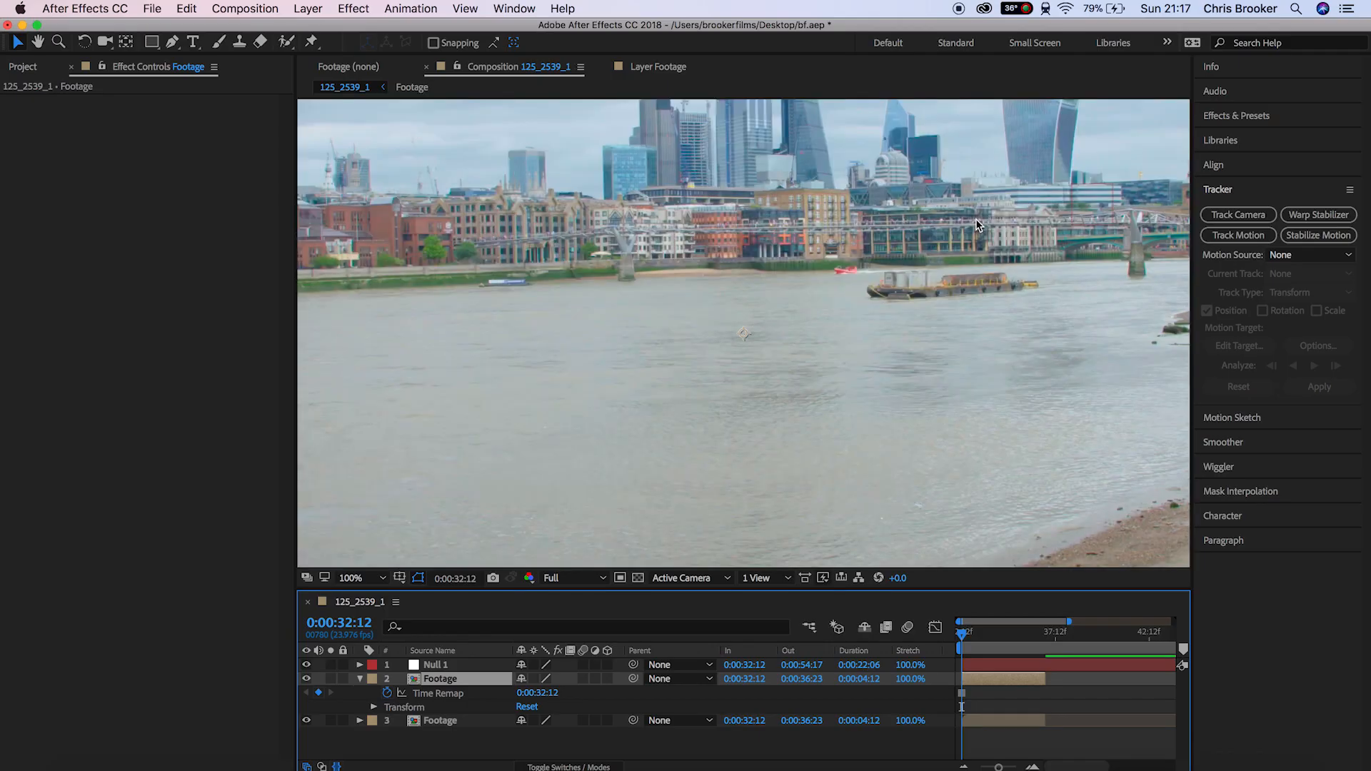
left_click(352, 577)
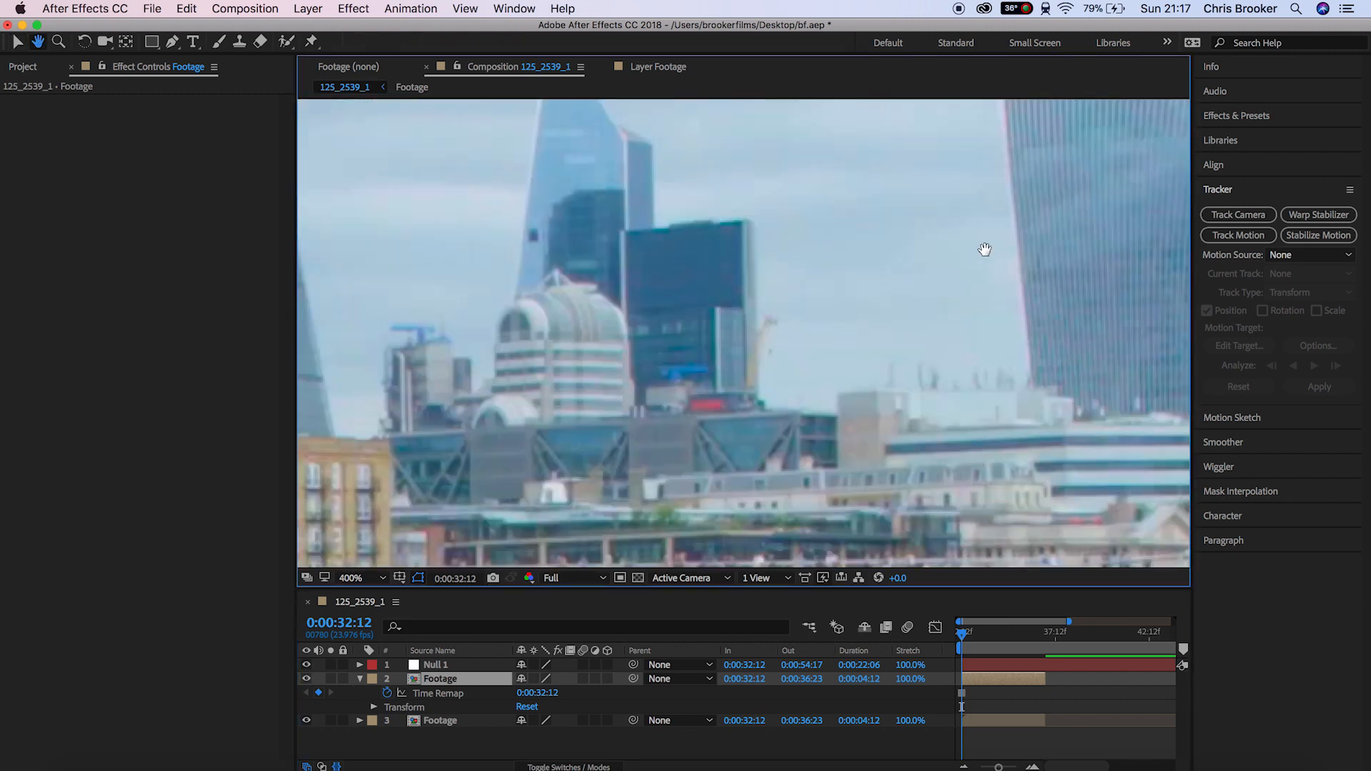